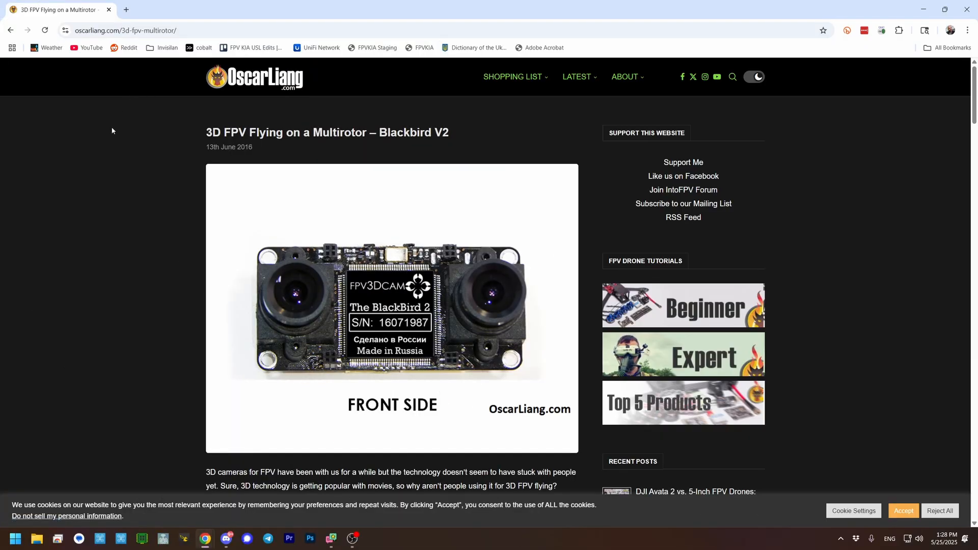
mouse_move(72, 161)
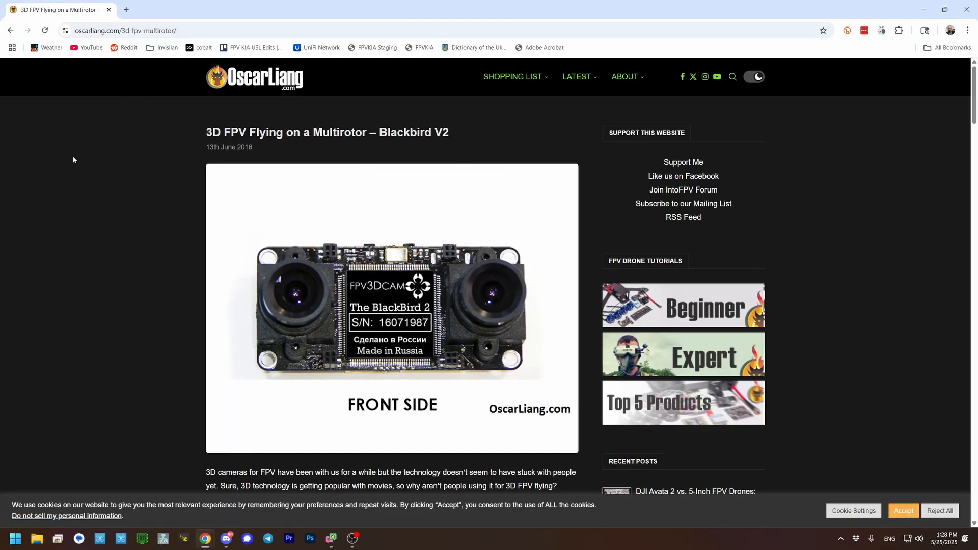
mouse_move(105, 175)
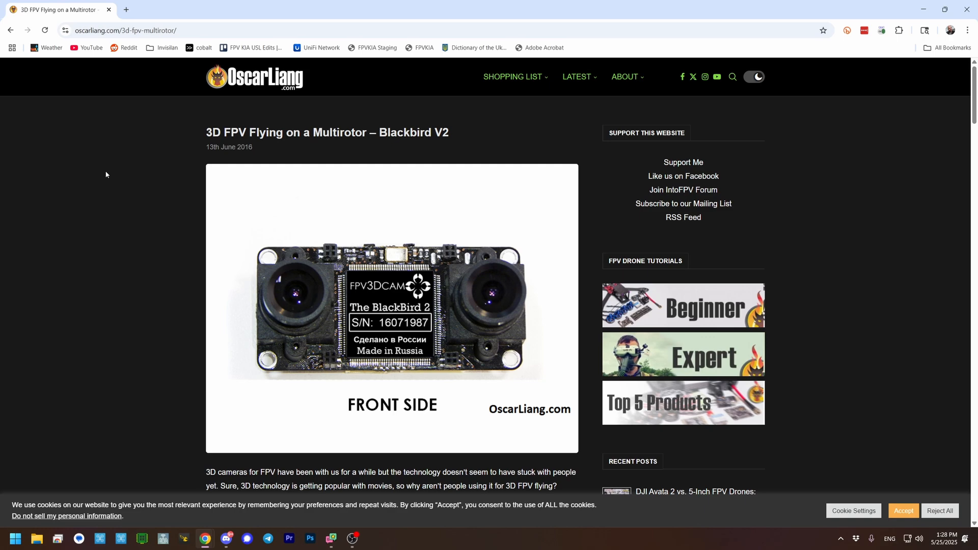
Highlight the June 2016 date, then read through Technical stuff to the ZMR250 quad photo.
double_click(237, 147)
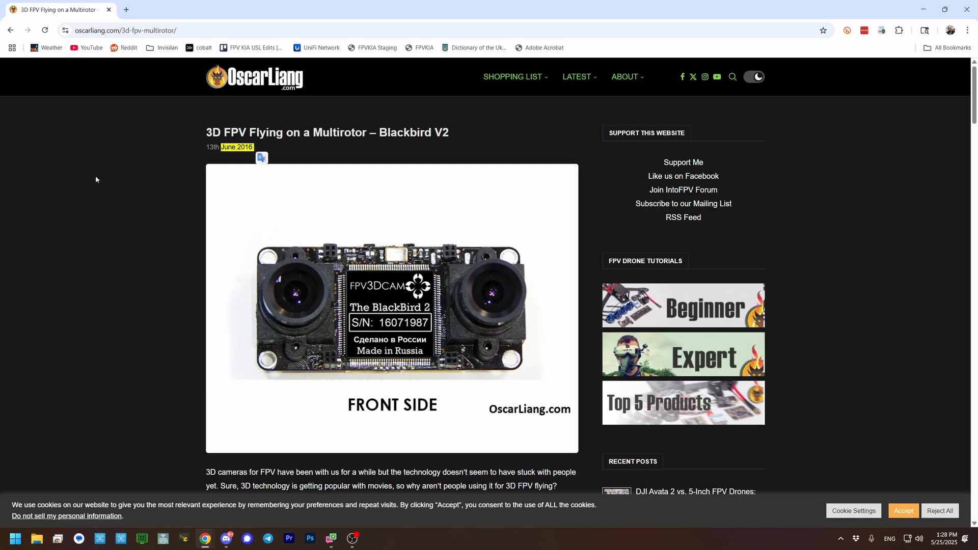
scroll("down", 3)
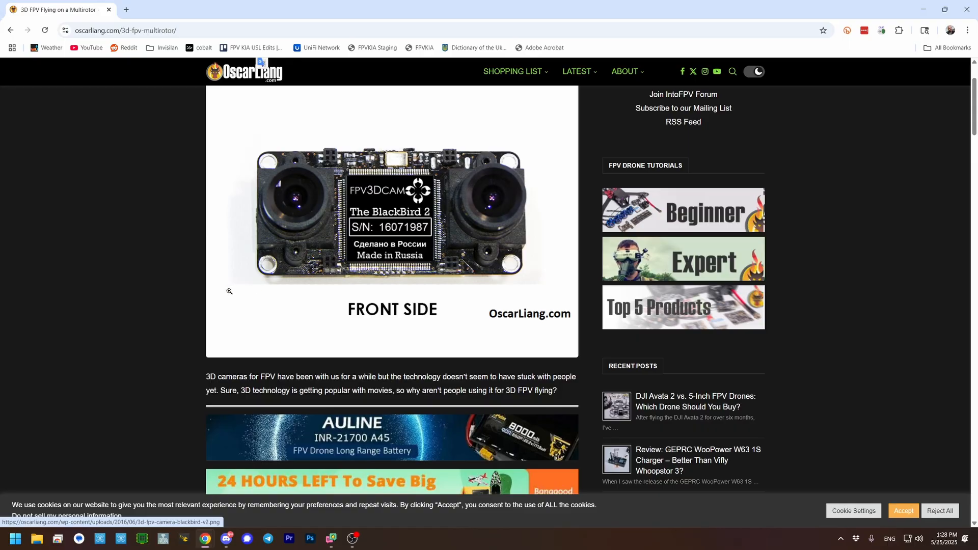
scroll("down", 3)
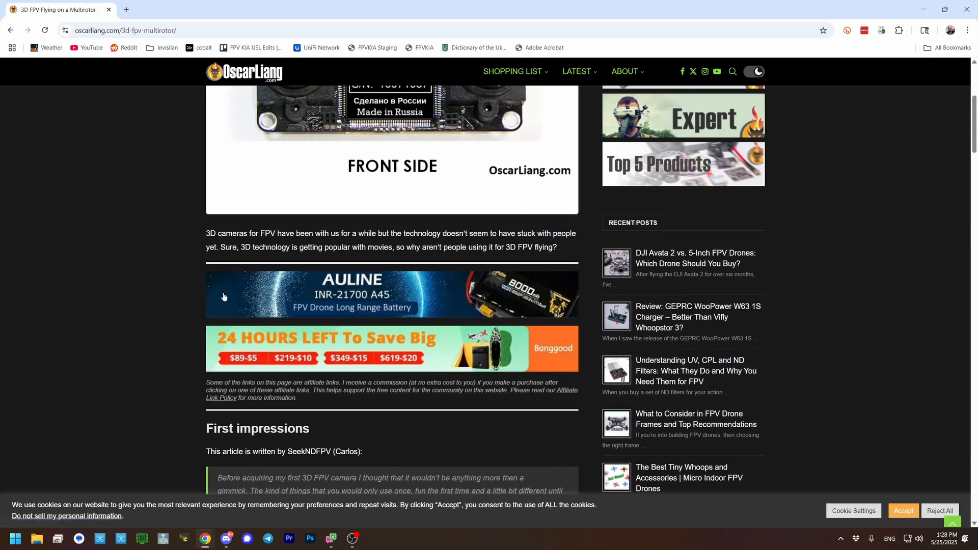
scroll("down", 3)
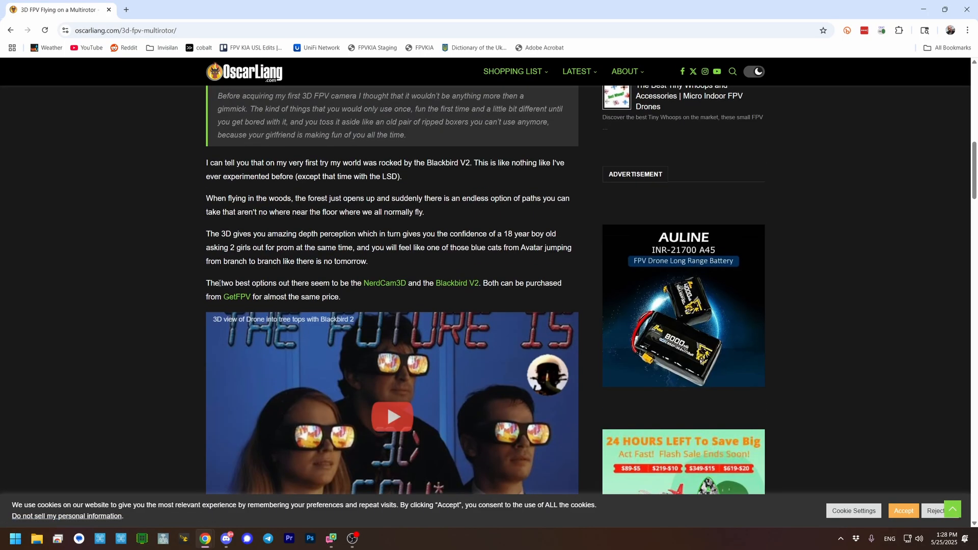
scroll("down", 3)
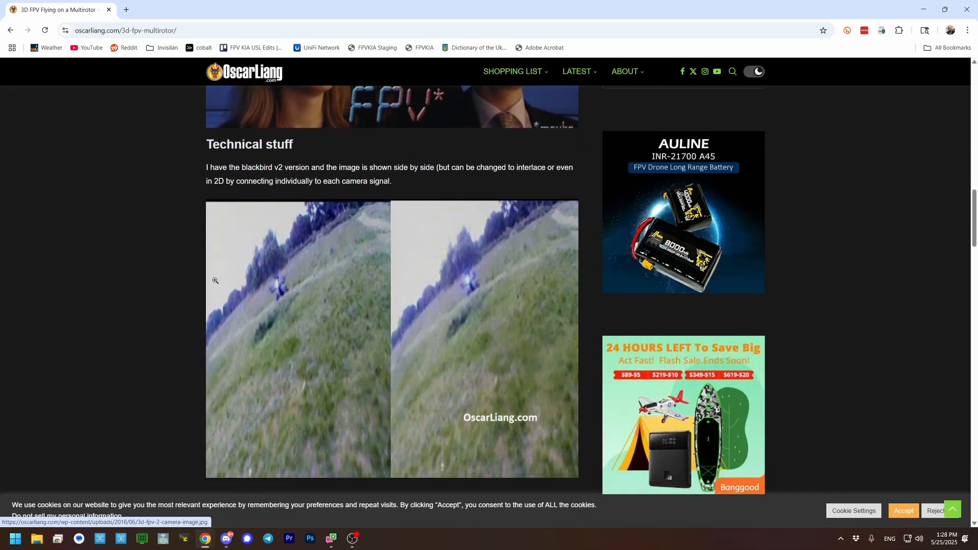
scroll("down", 3)
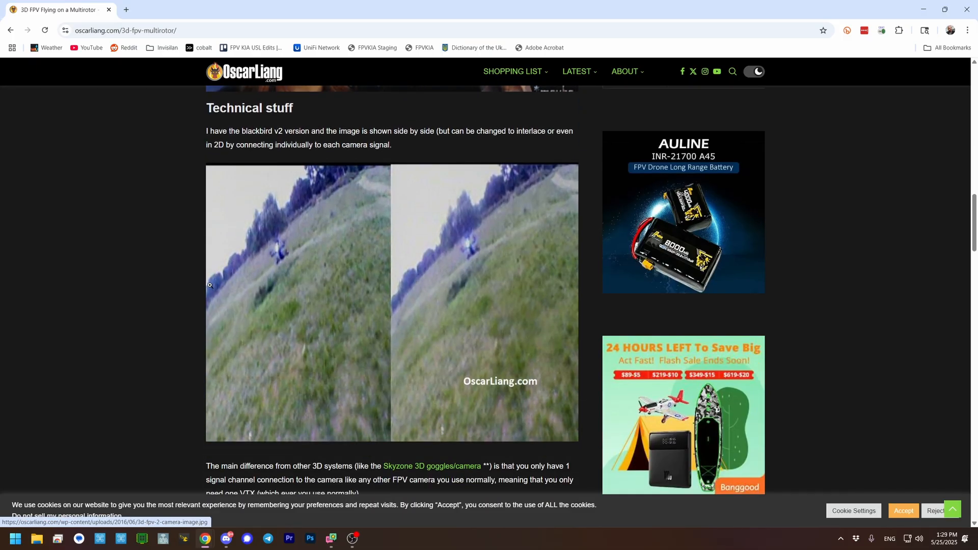
scroll("down", 3)
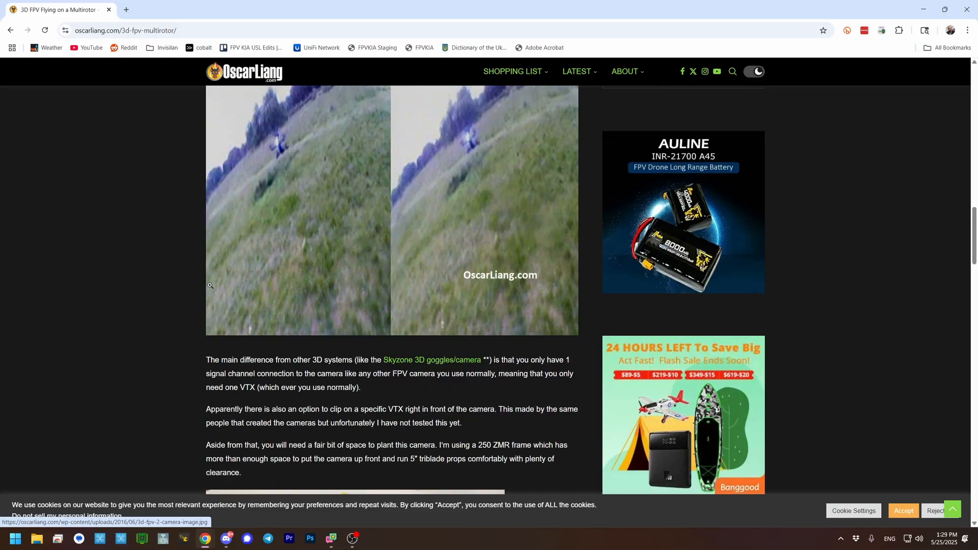
scroll("down", 3)
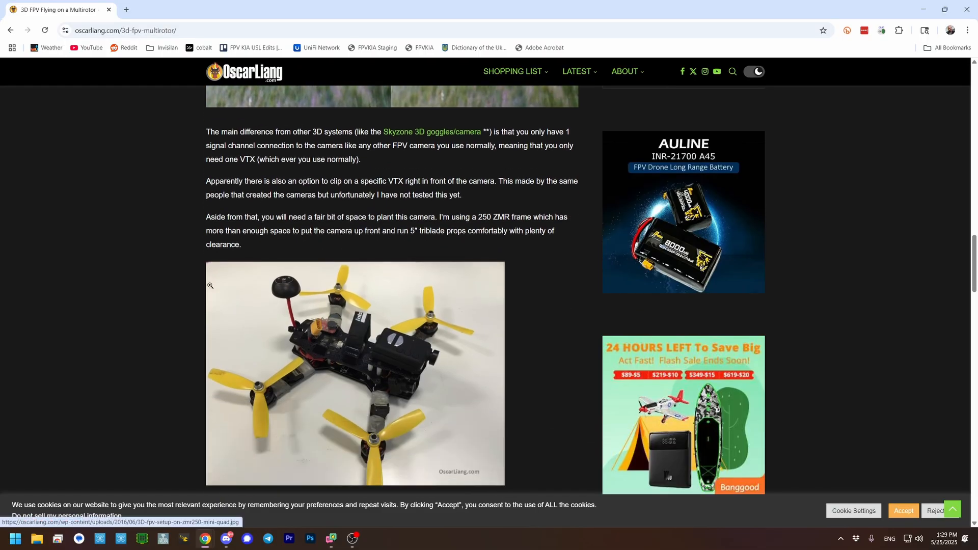
scroll("down", 3)
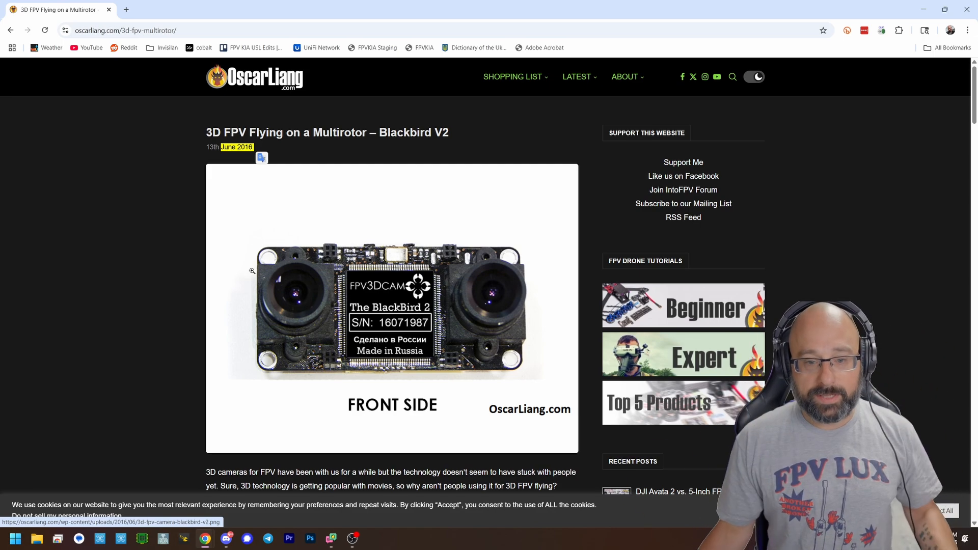
Scroll past Final thoughts to the close-up of both cameras on the frame.
scroll("down", 3)
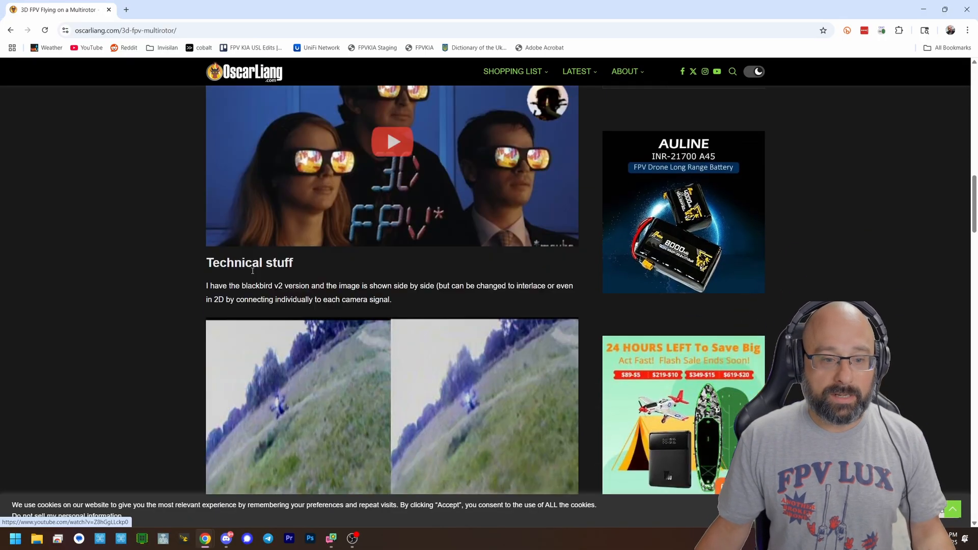
scroll("down", 3)
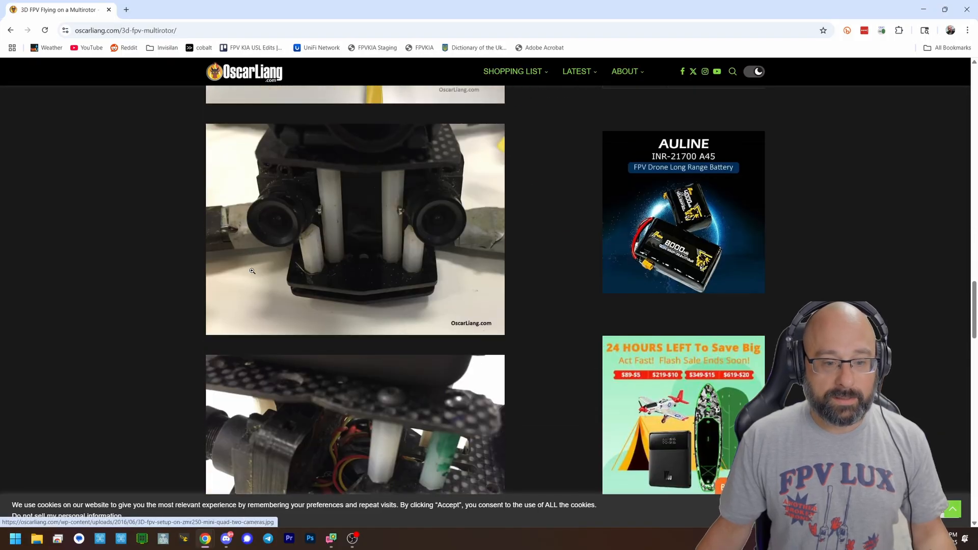
scroll("down", 3)
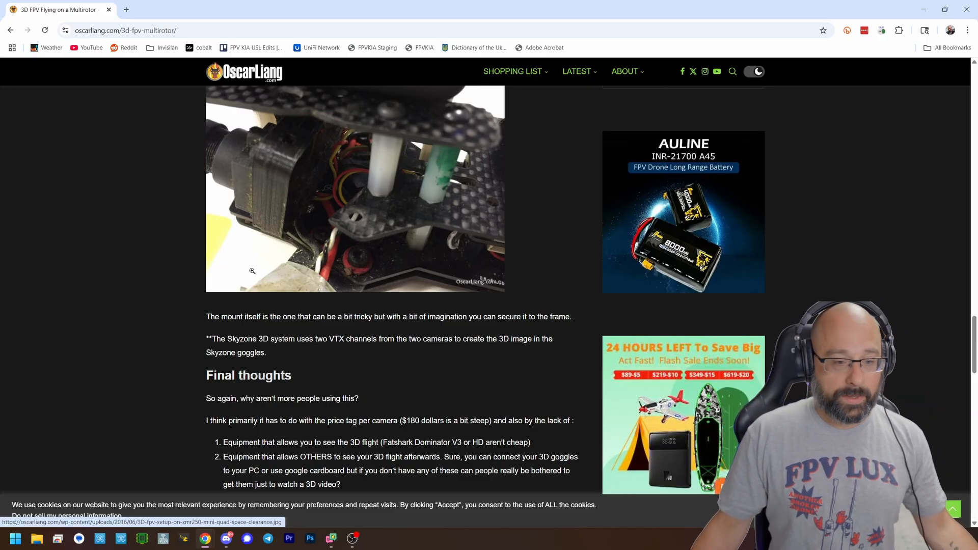
scroll("down", 3)
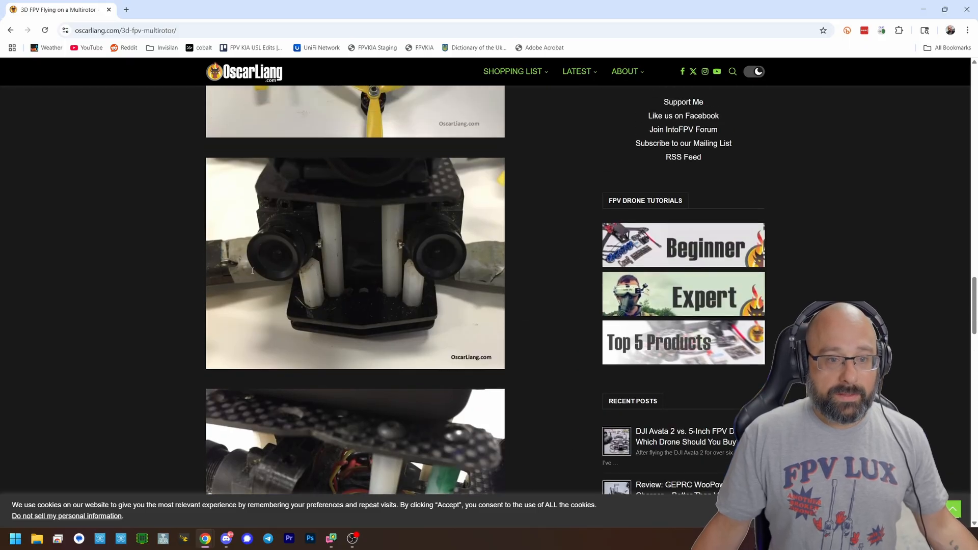
Return to the Technical stuff heading with the side-by-side camera image.
scroll("down", 3)
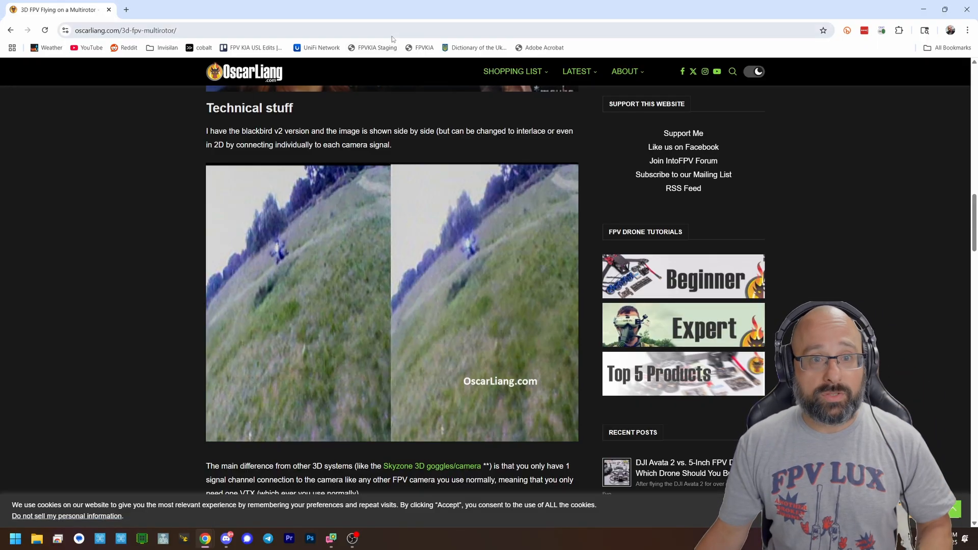
Search 'skyzone', open GetFPV's Skyzone 3D goggles page and enlarge its product gallery.
type("skyzone f")
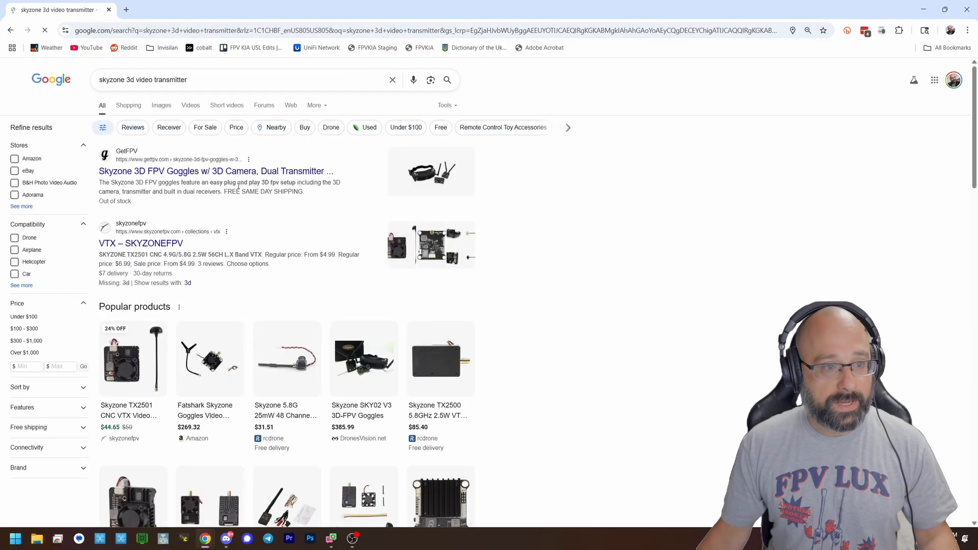
left_click(216, 171)
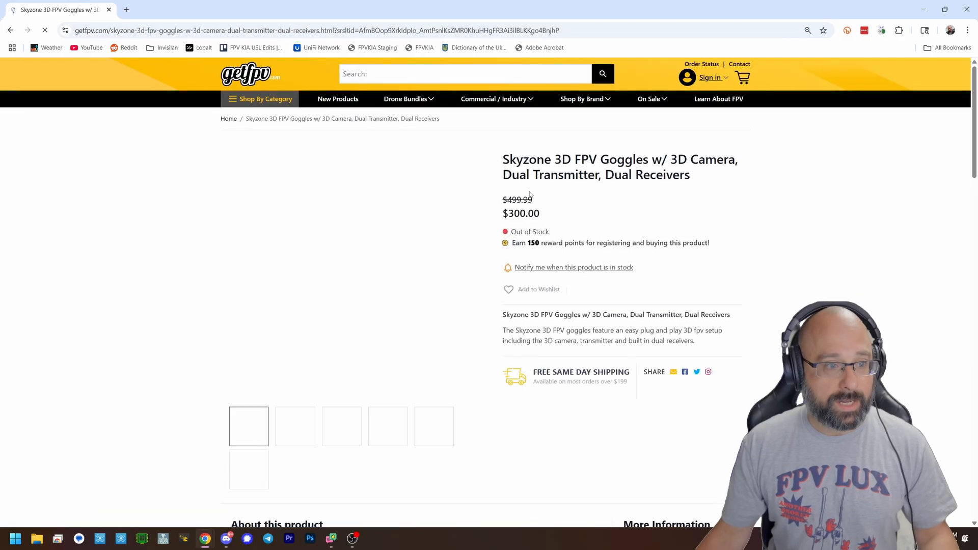
left_click(248, 427)
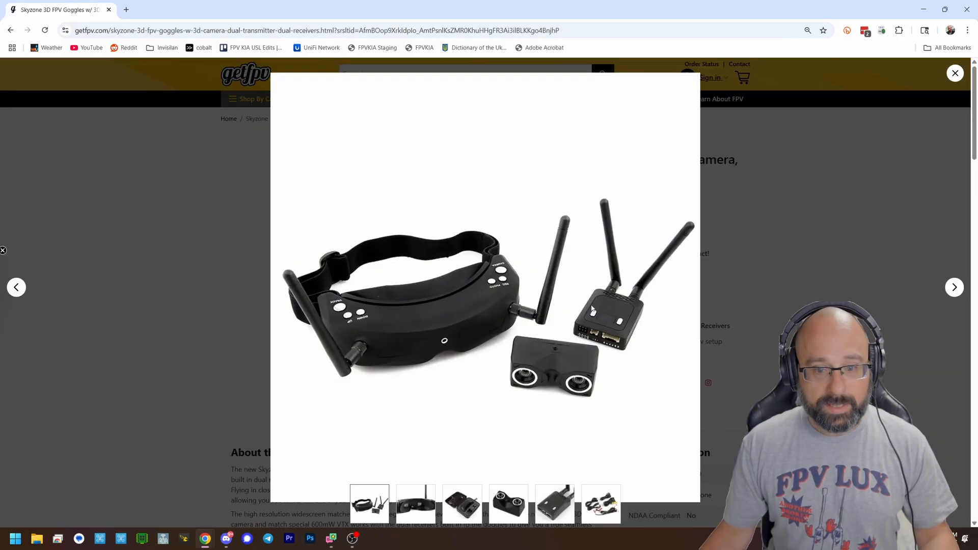